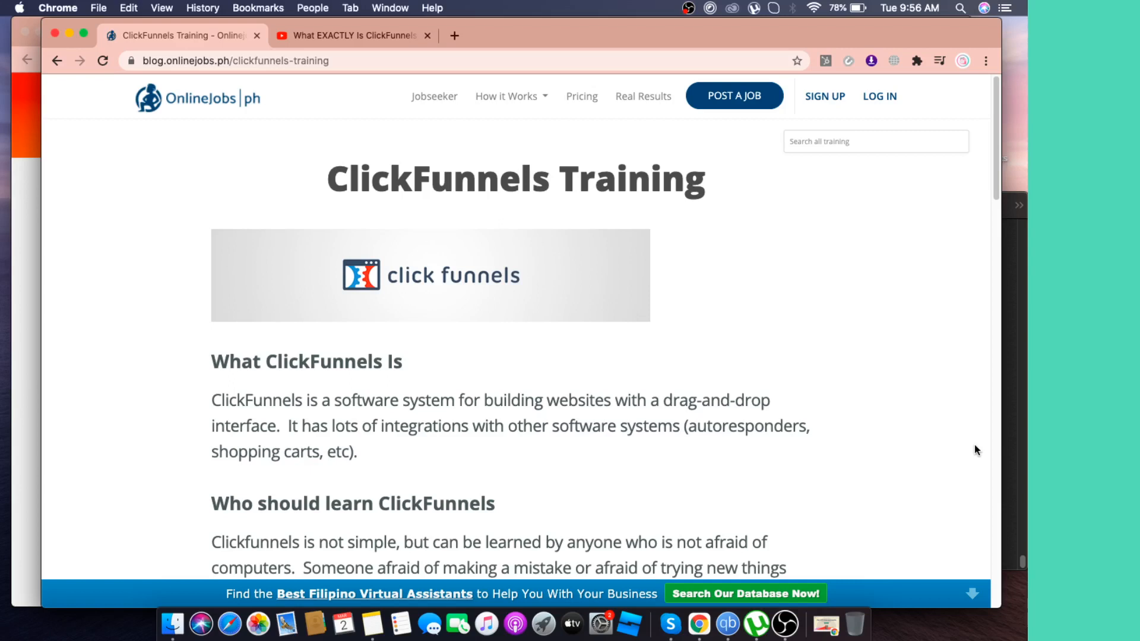
mouse_move(390, 282)
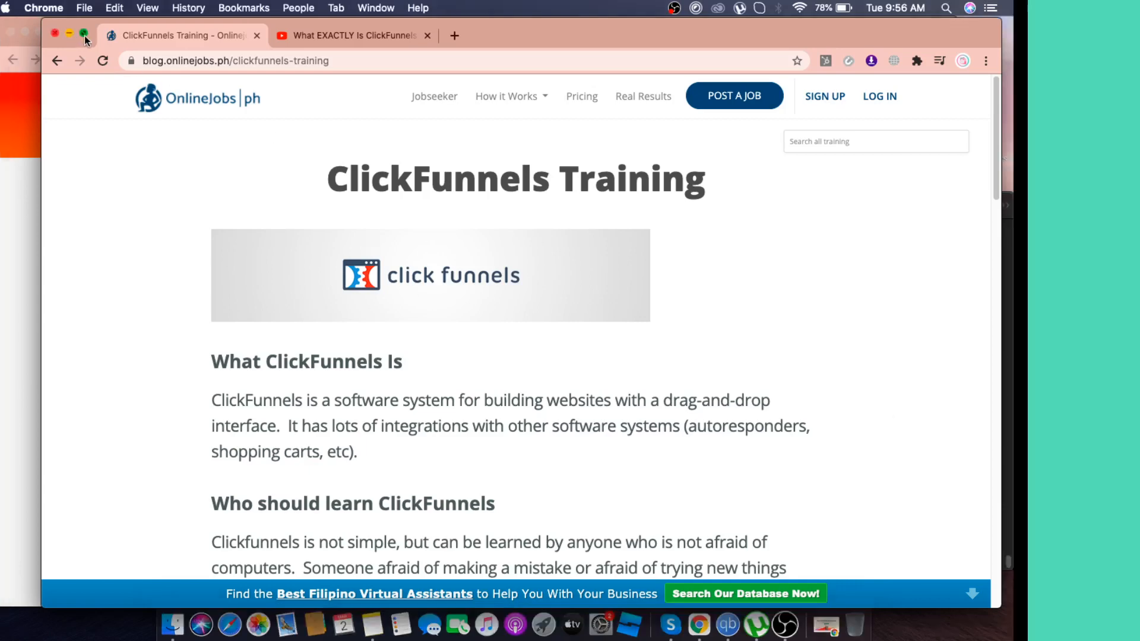
- Maximize the Chrome window showing the ClickFunnels Training page to full screen
left_click(84, 34)
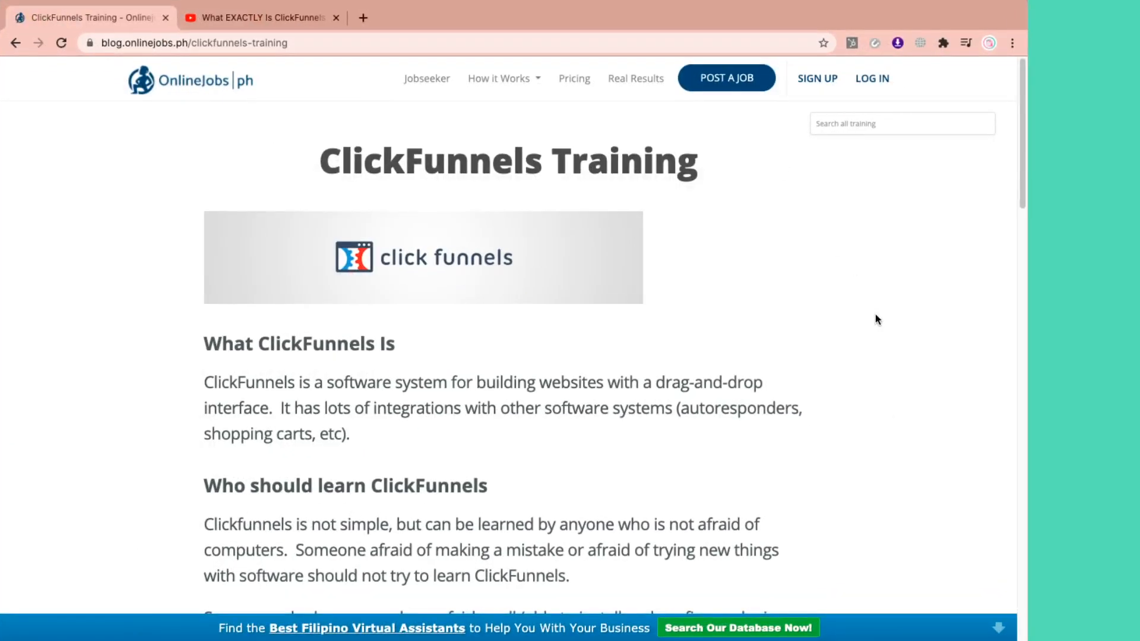
mouse_move(533, 343)
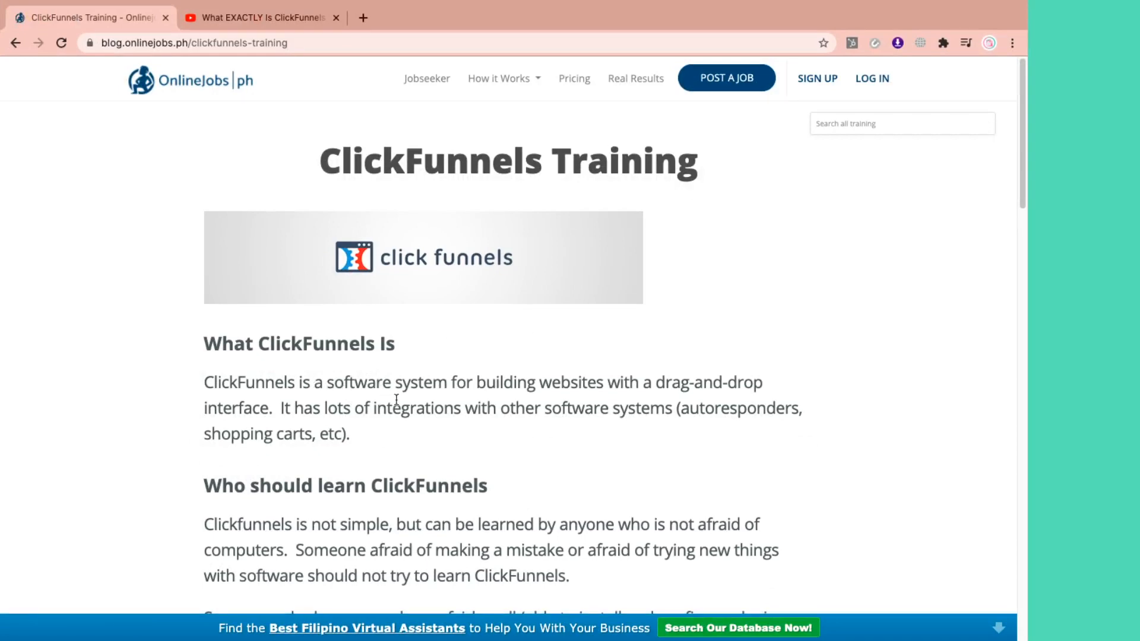
mouse_move(572, 396)
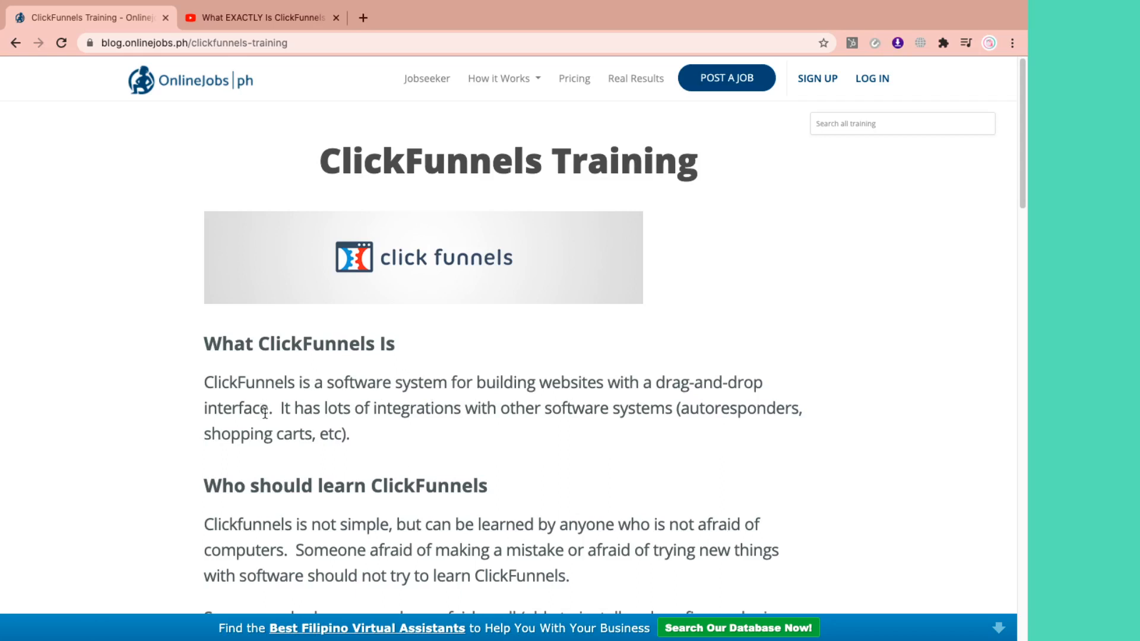
mouse_move(484, 427)
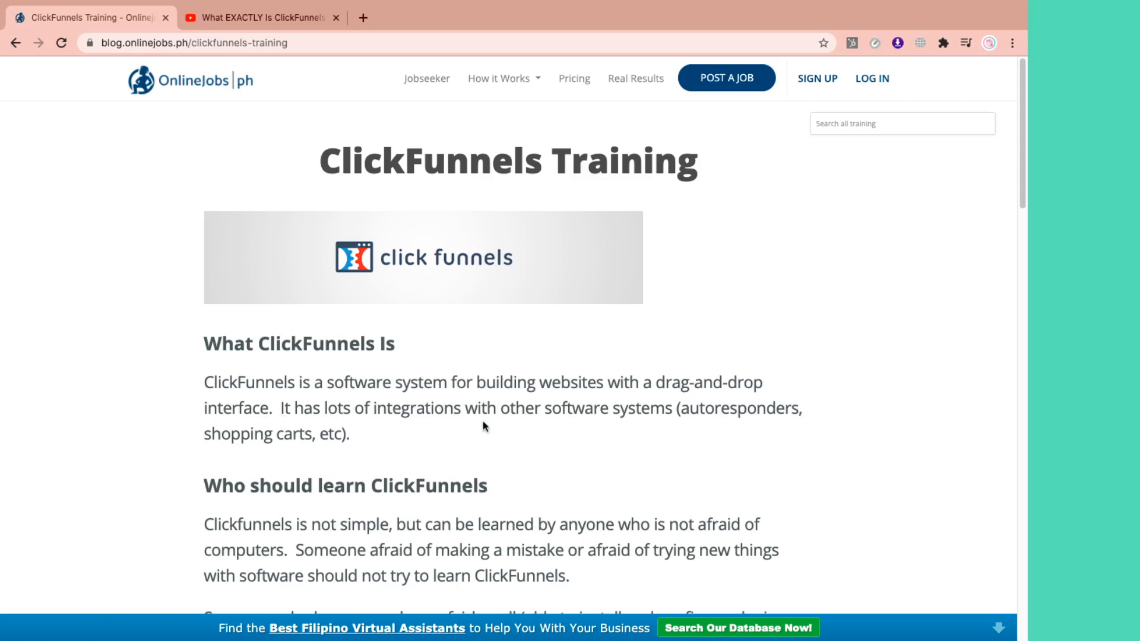
mouse_move(695, 424)
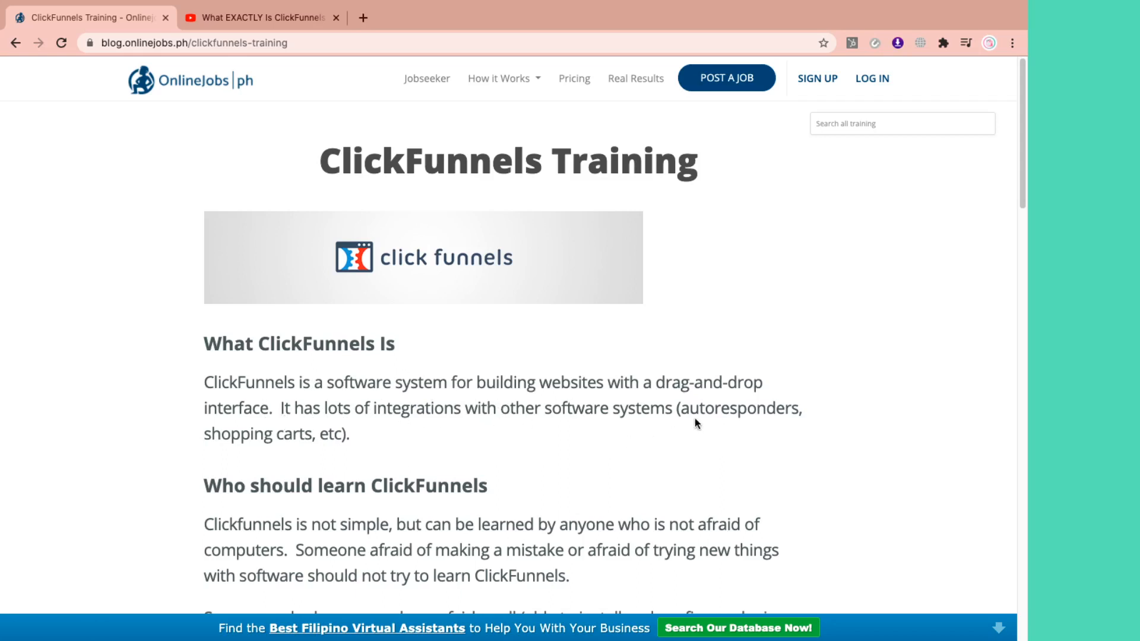
mouse_move(322, 443)
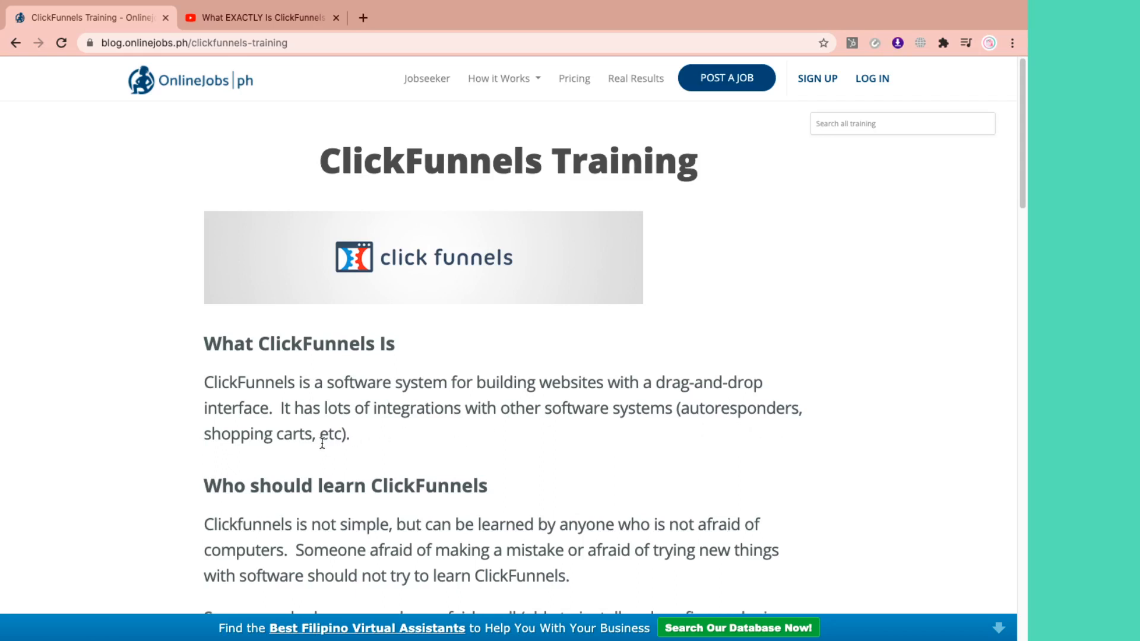
mouse_move(400, 375)
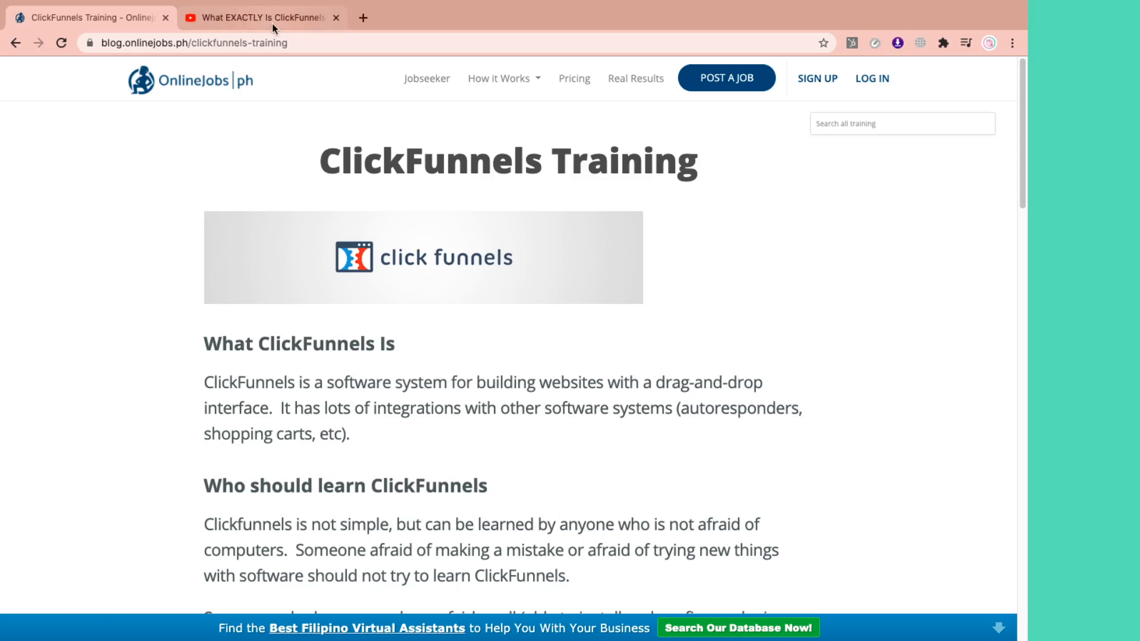
mouse_move(261, 18)
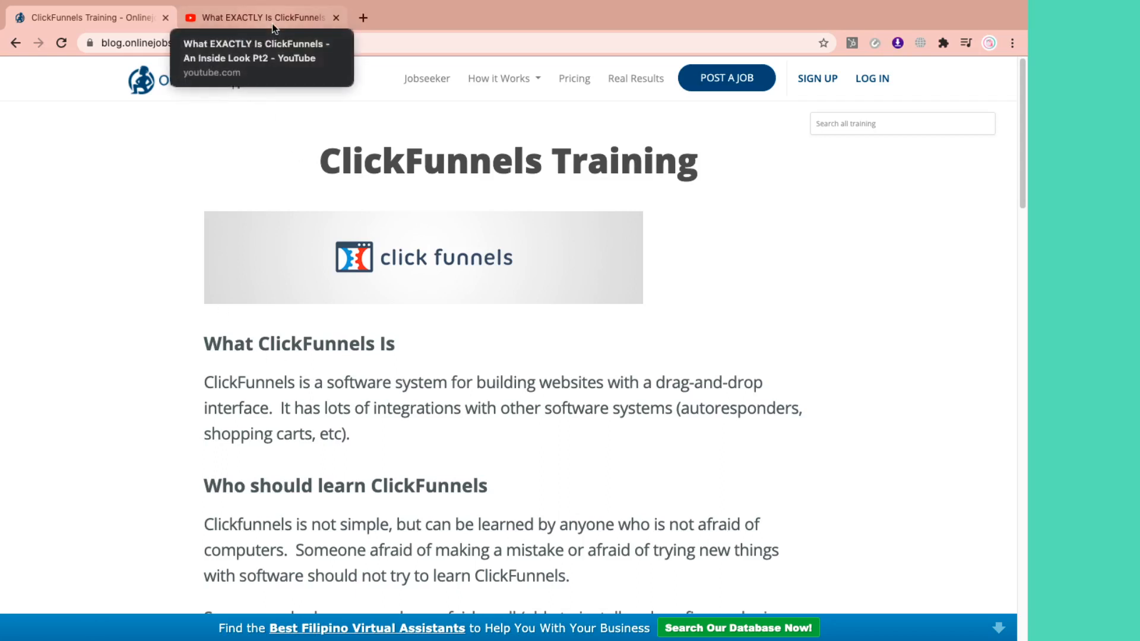
- Switch to the YouTube tab with 'What EXACTLY Is ClickFunnels - An Inside Look Pt2'
left_click(261, 18)
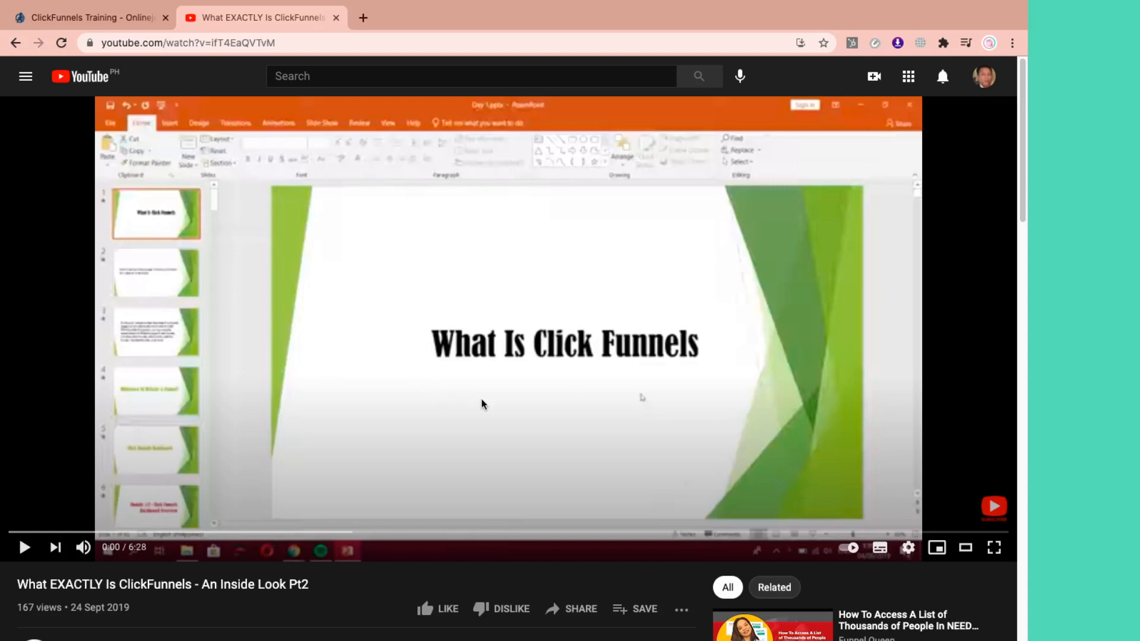
mouse_move(542, 443)
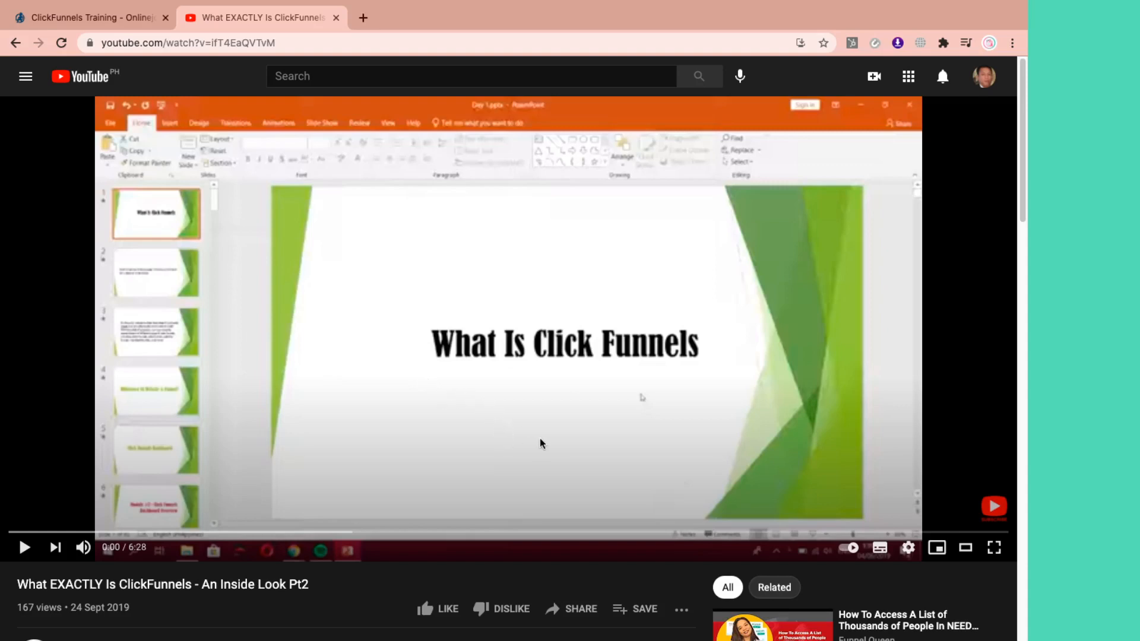
mouse_move(472, 442)
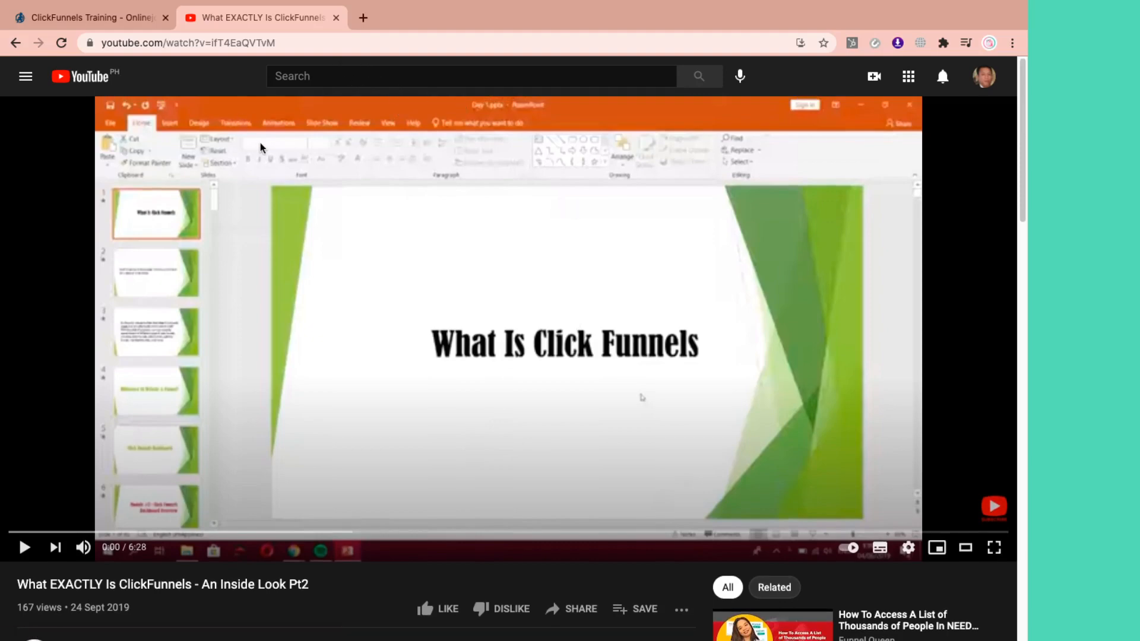
- Return to the ClickFunnels Training – OnlineJobs.ph tab
left_click(87, 17)
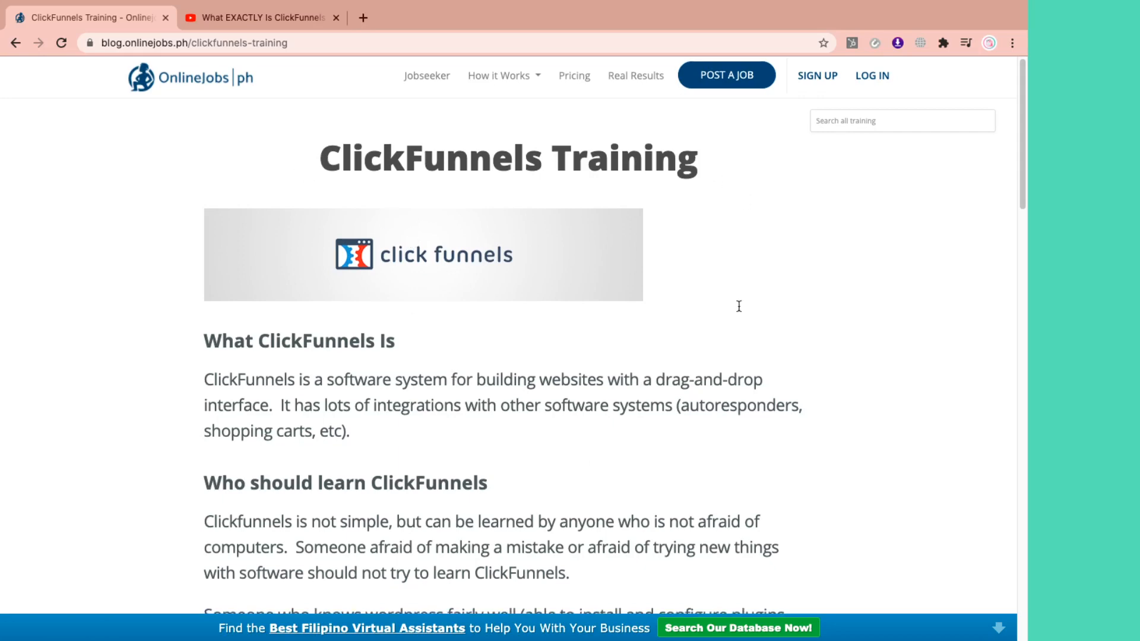
scroll("down", 3)
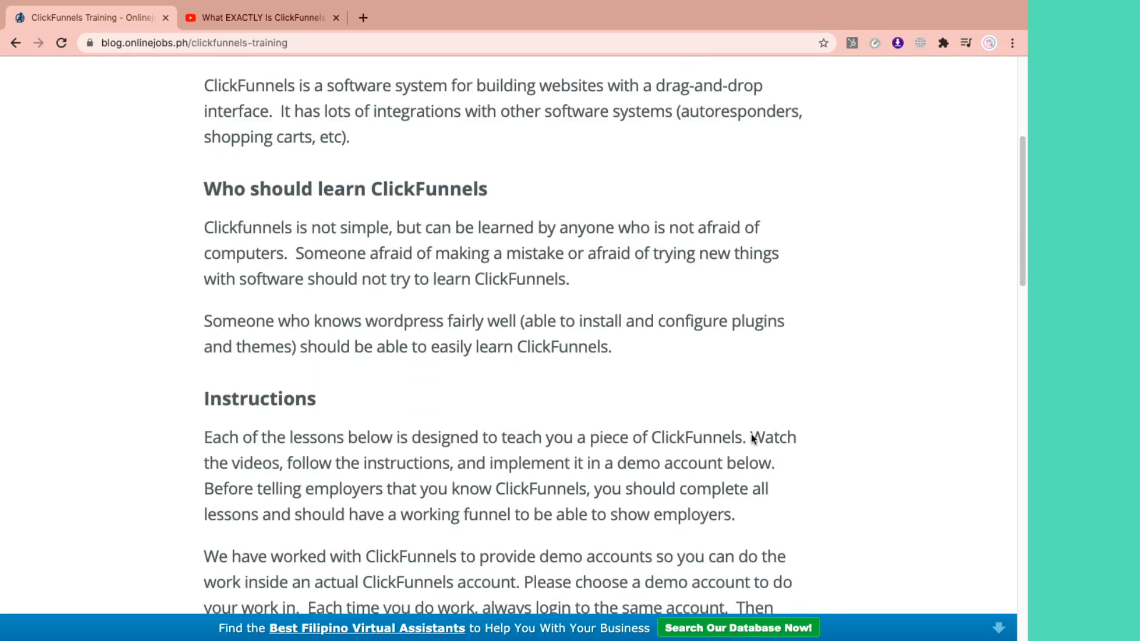
scroll("up", 3)
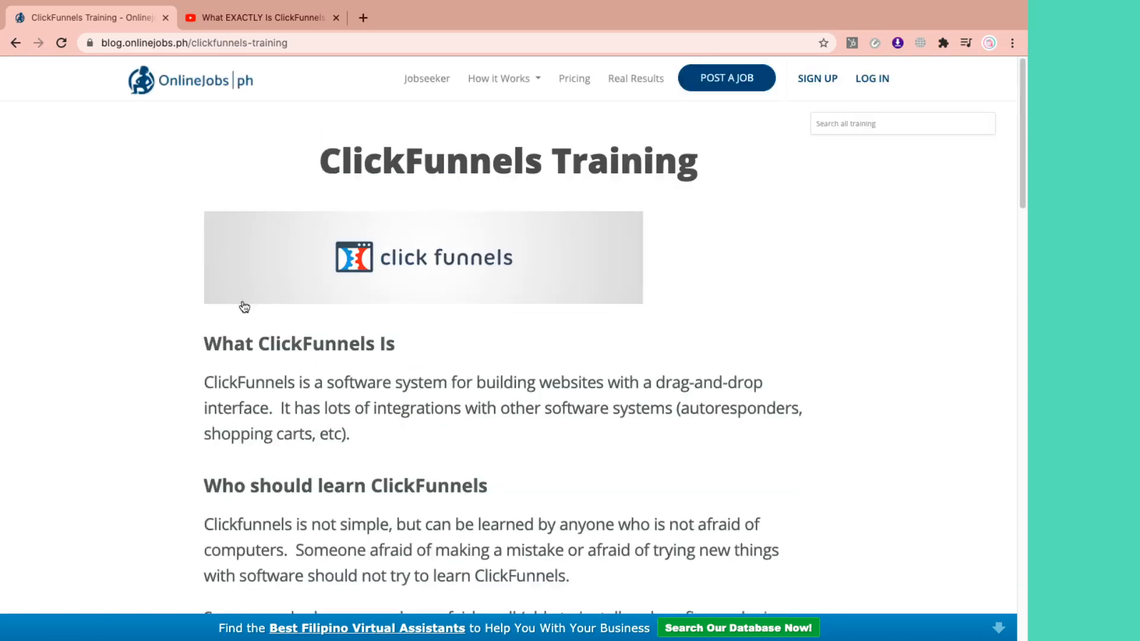
scroll("down", 3)
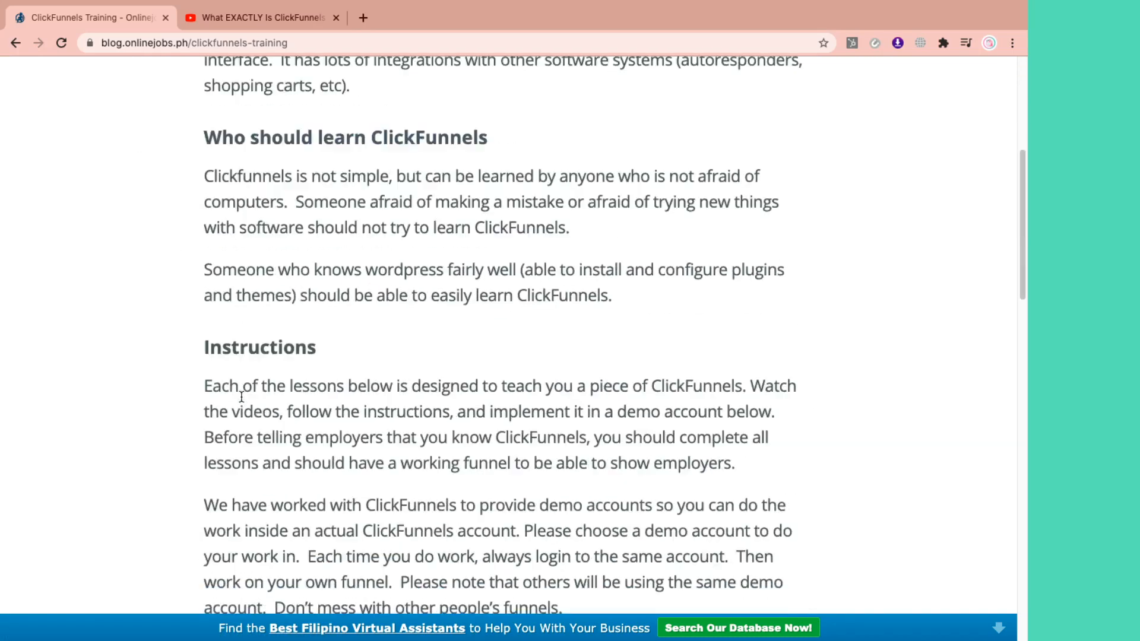
scroll("down", 3)
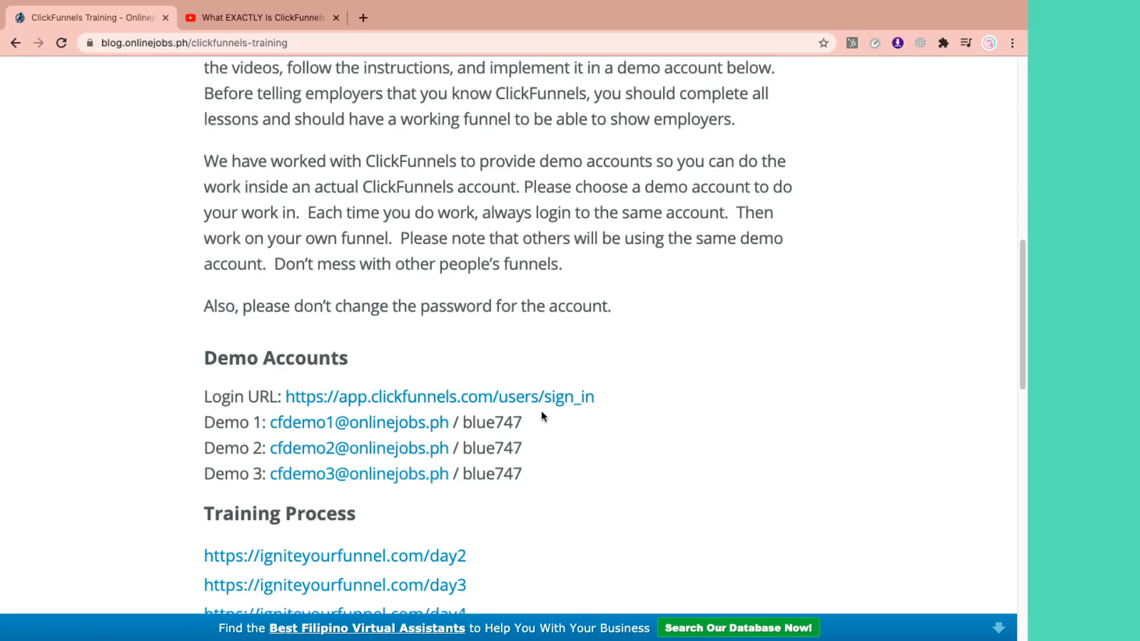
scroll("down", 3)
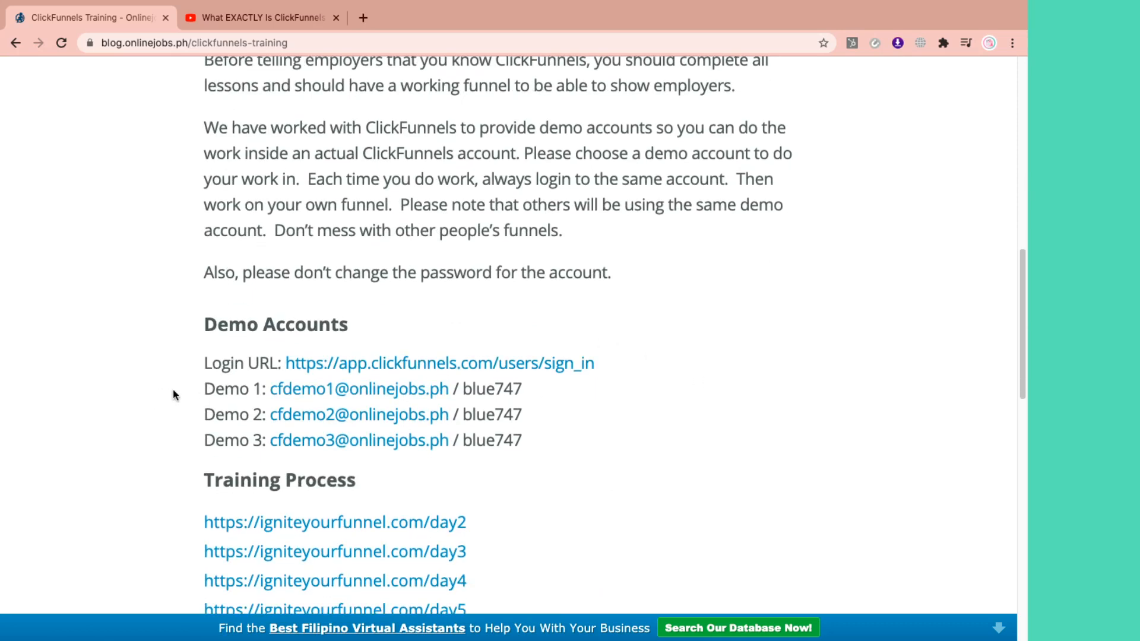
mouse_move(227, 364)
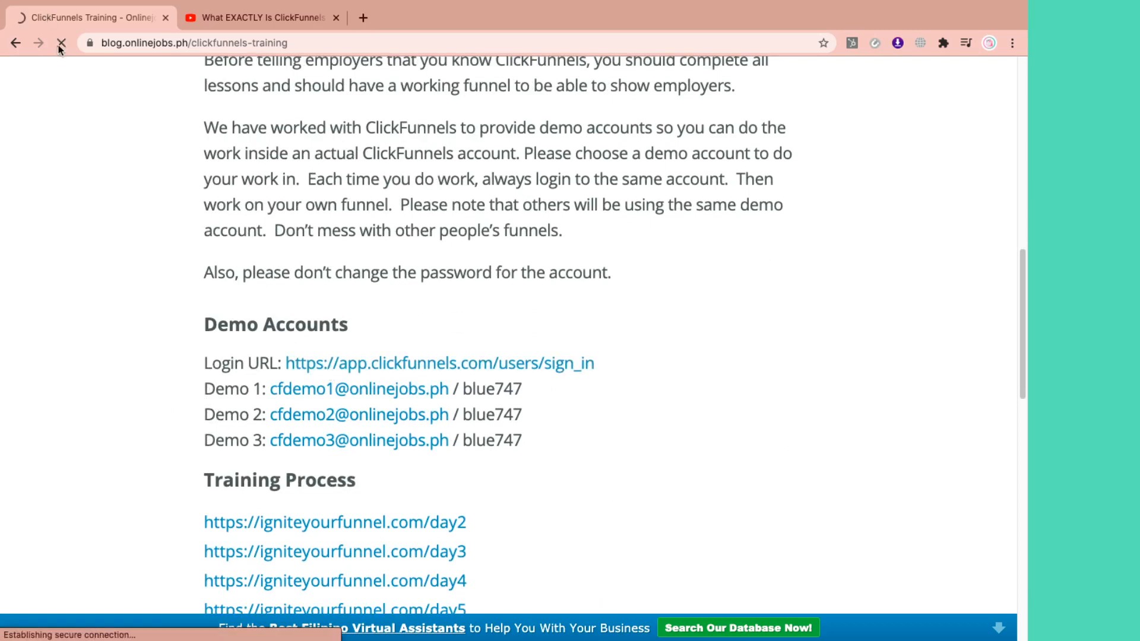
left_click(440, 363)
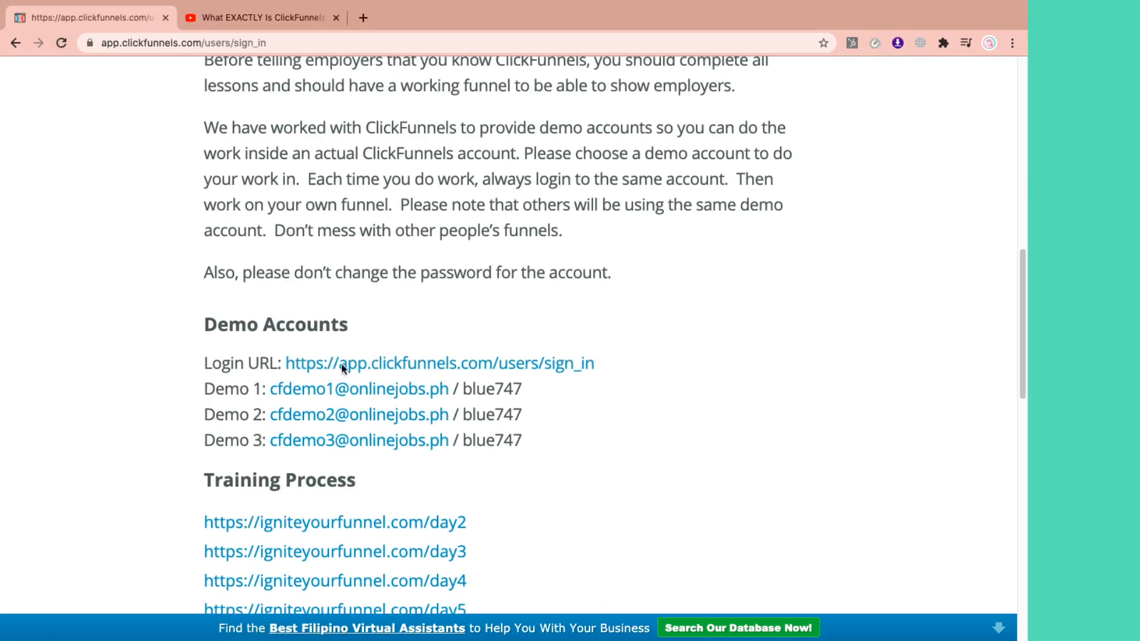
left_click(439, 363)
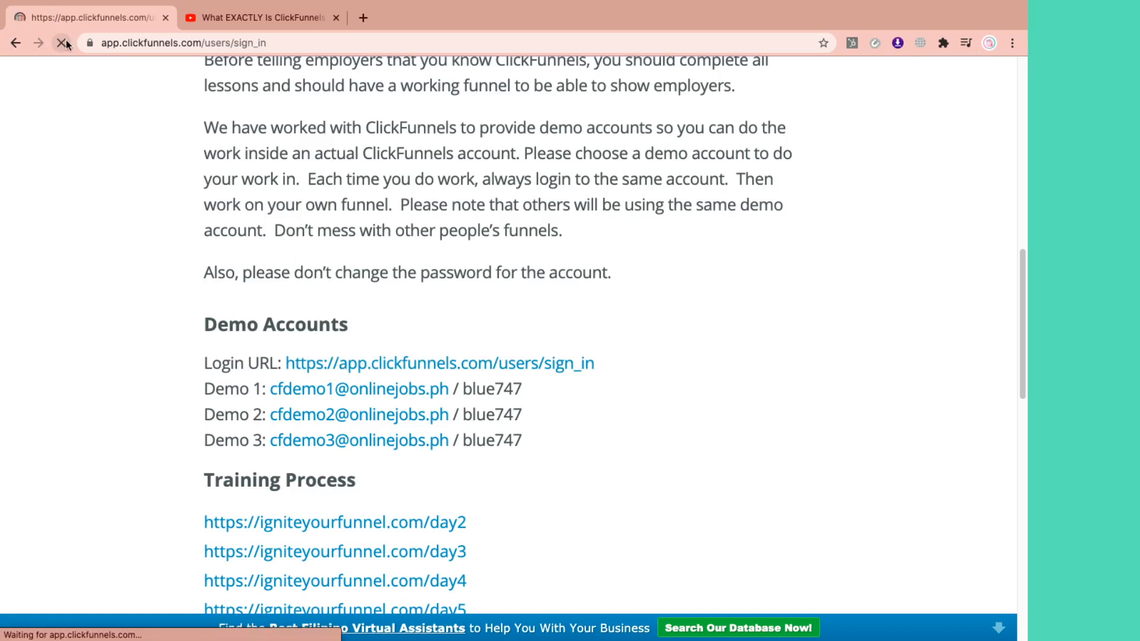
left_click(439, 363)
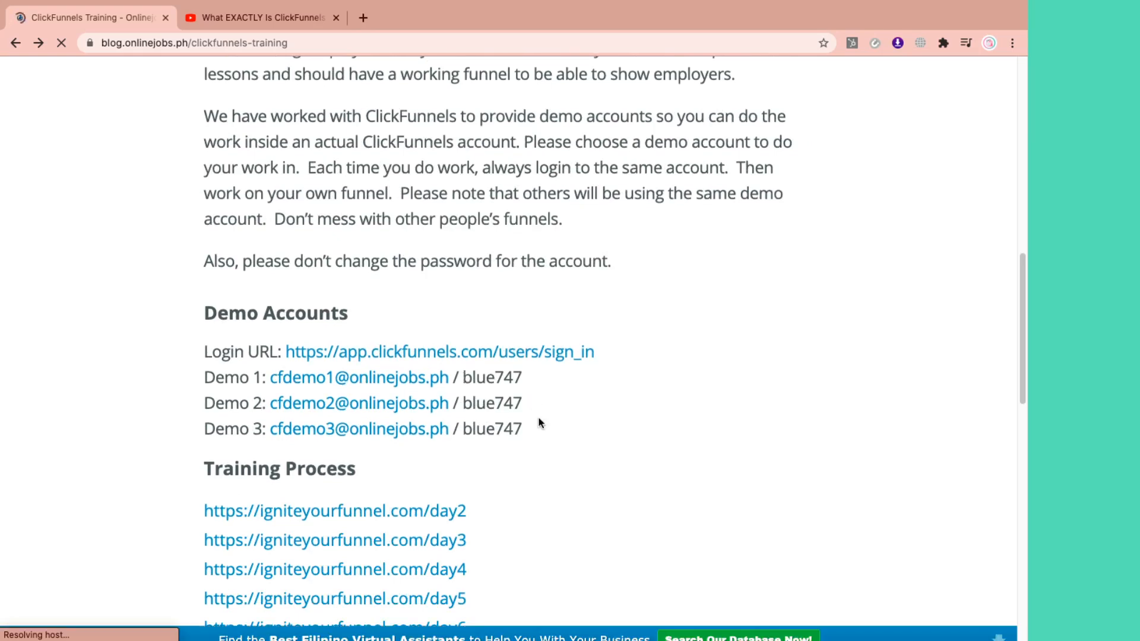
scroll("down", 3)
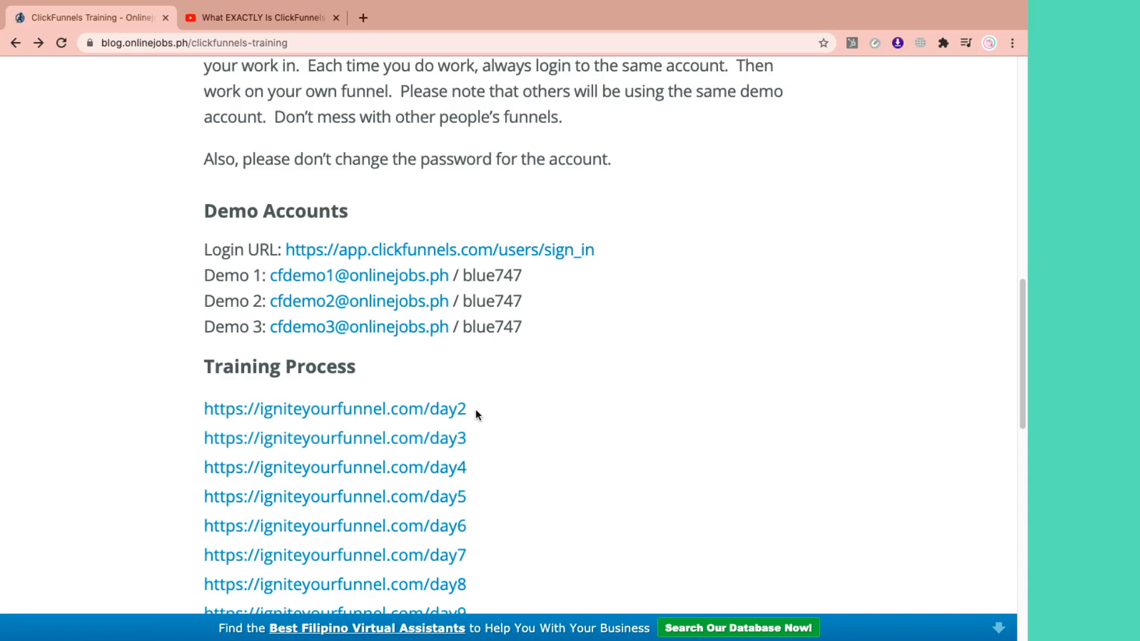
scroll("down", 3)
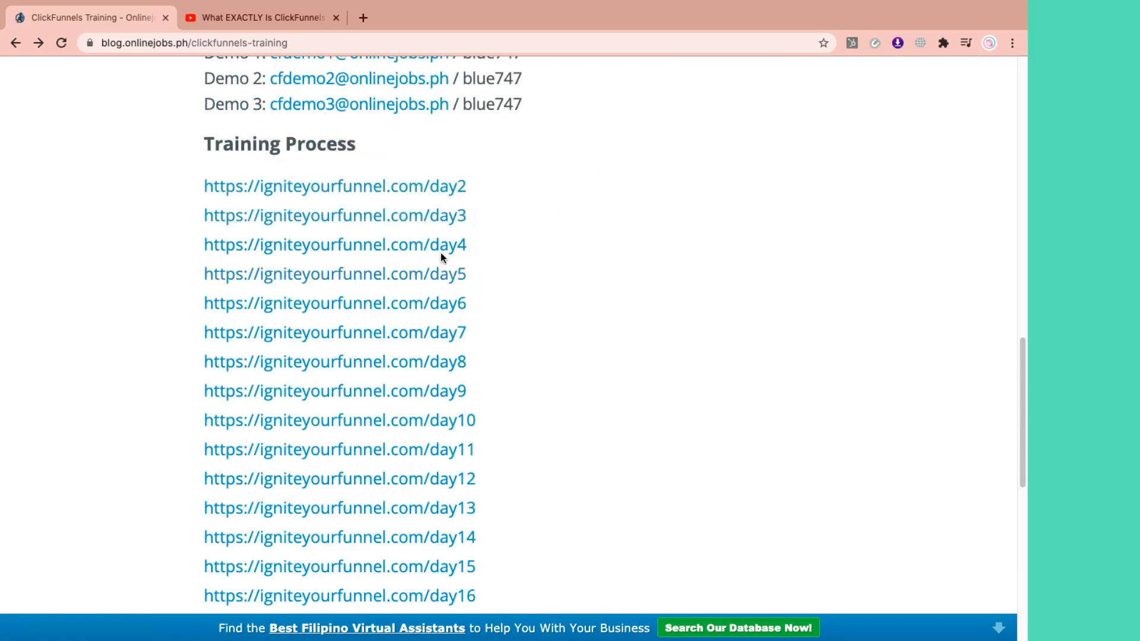
scroll("down", 3)
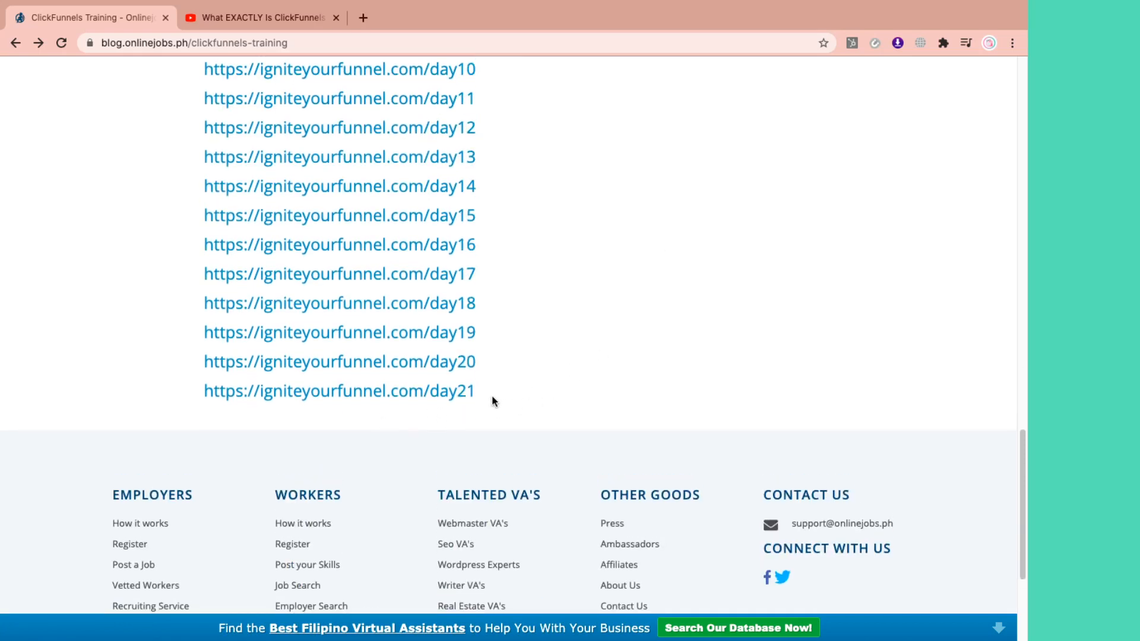
mouse_move(466, 413)
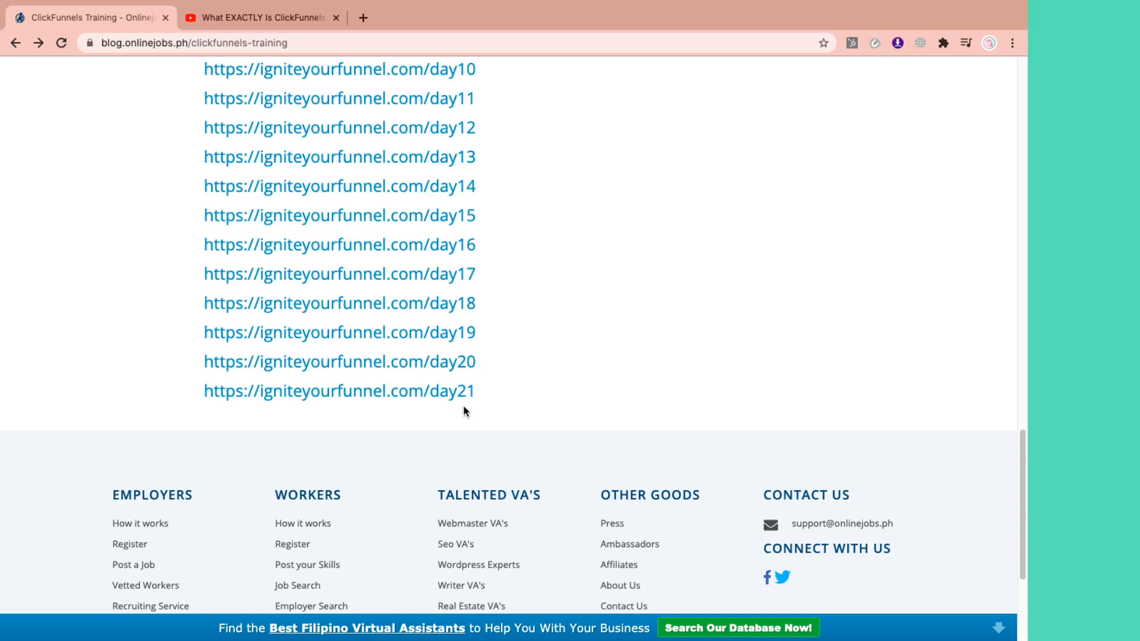
mouse_move(551, 406)
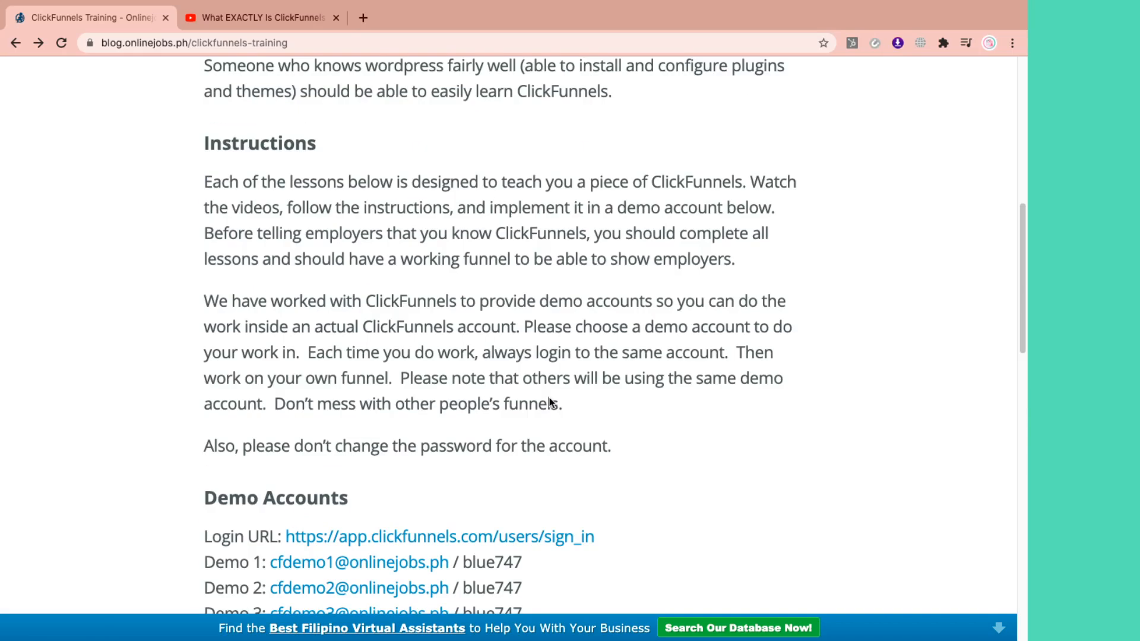
left_click(192, 43)
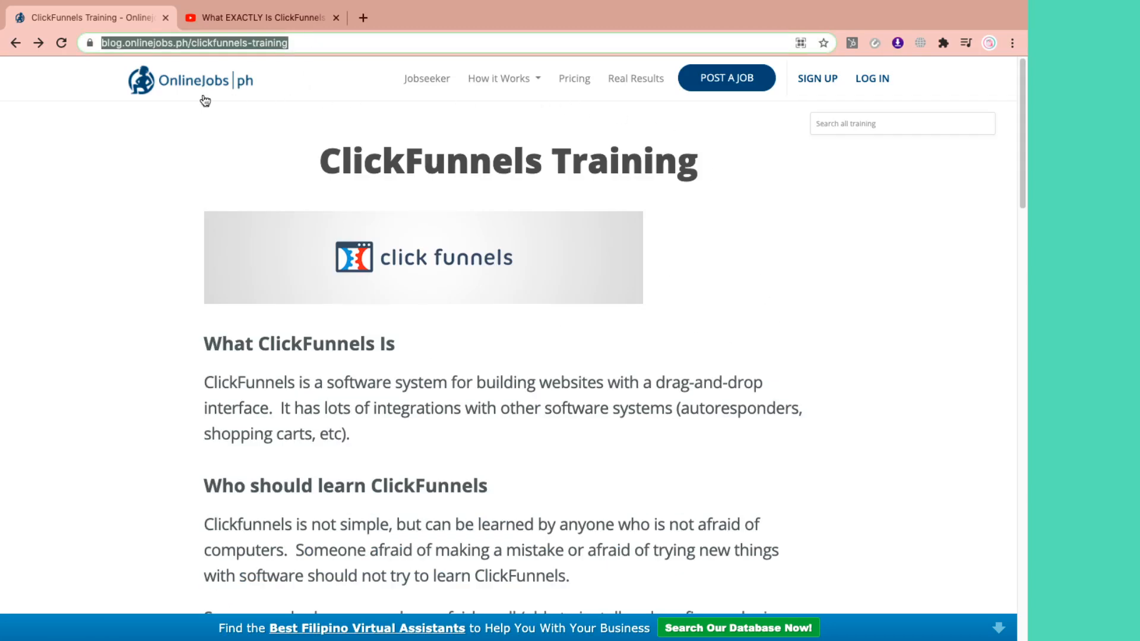
mouse_move(252, 102)
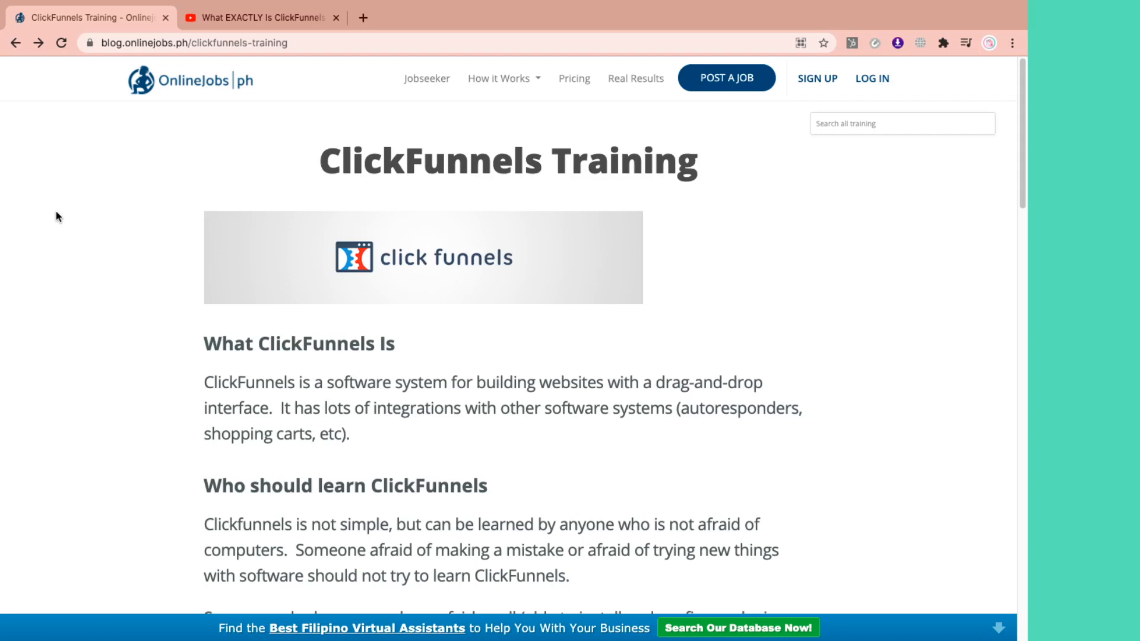
mouse_move(138, 342)
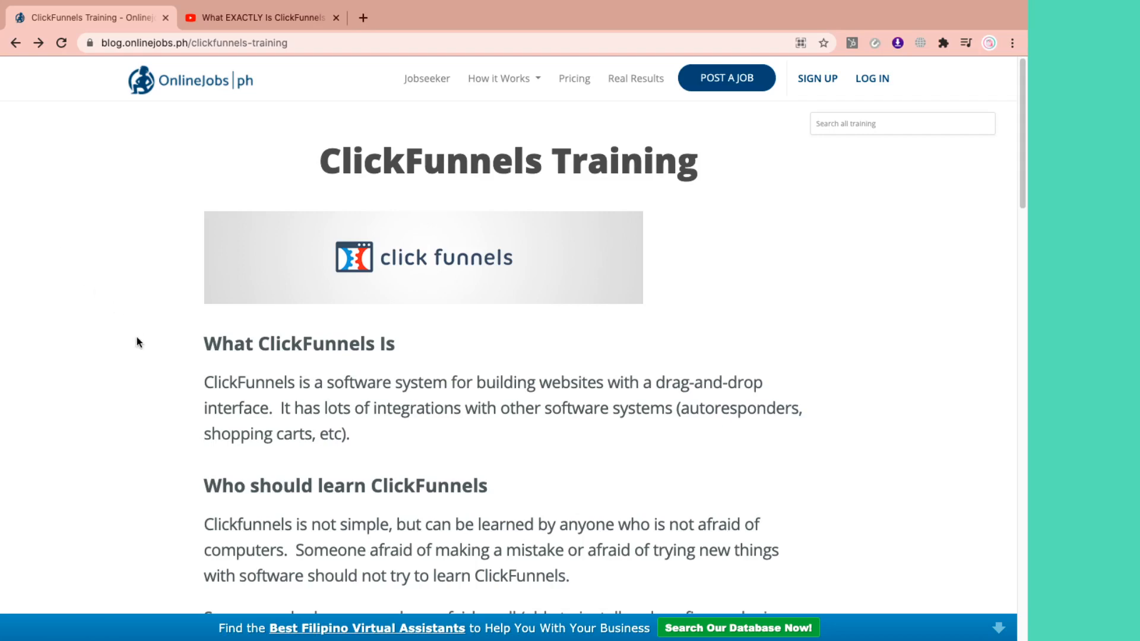
scroll("down", 3)
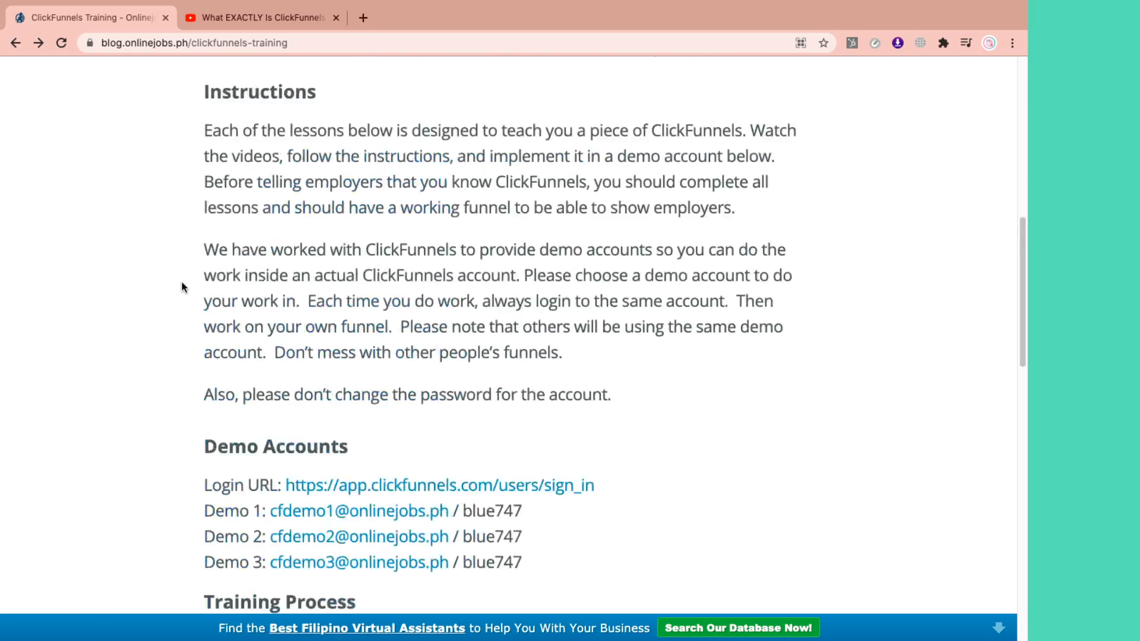
scroll("up", 3)
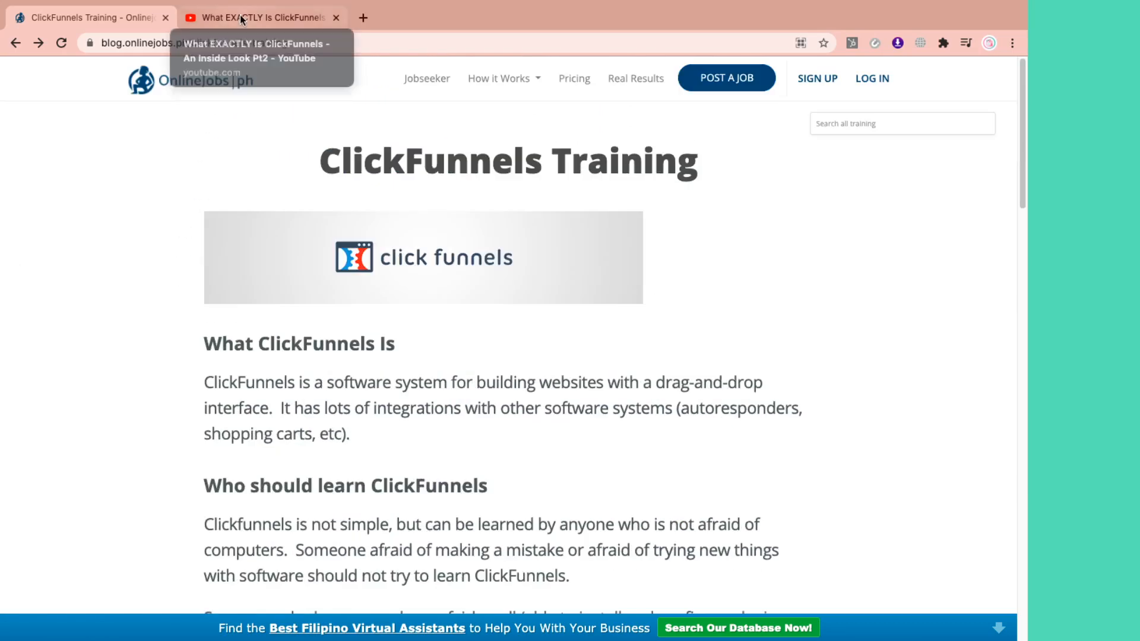
left_click(261, 18)
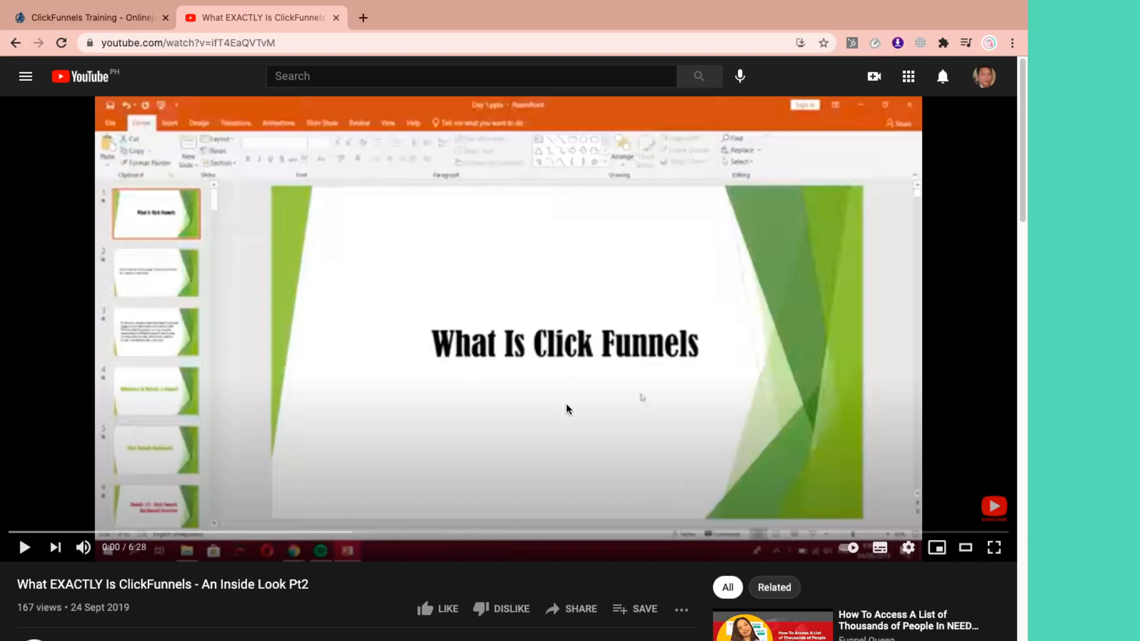
left_click(87, 18)
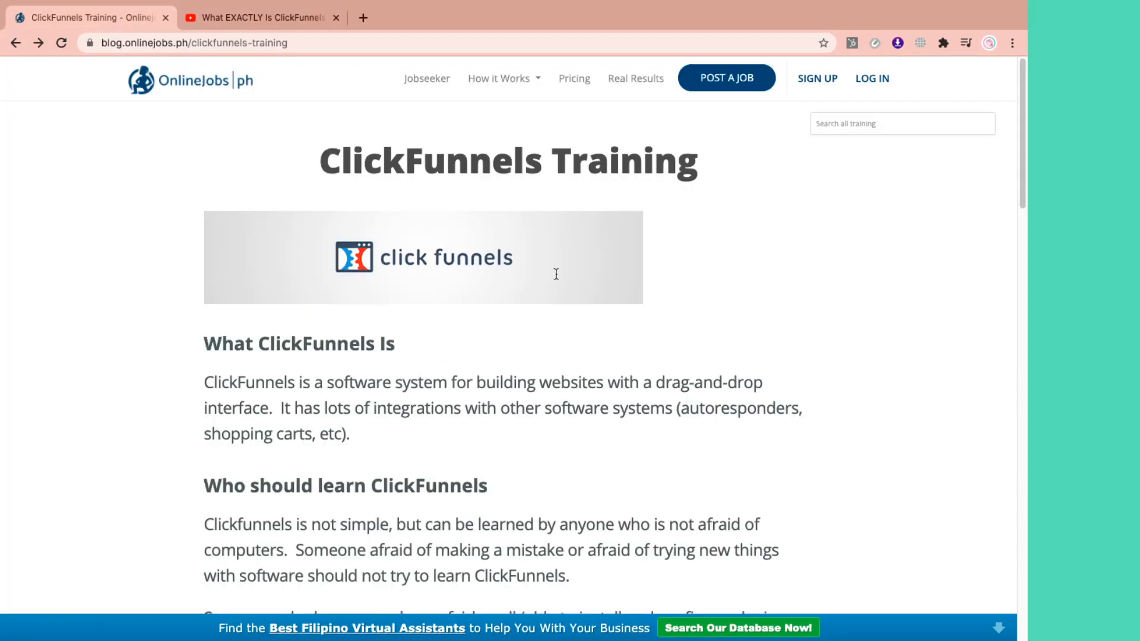
scroll("down", 3)
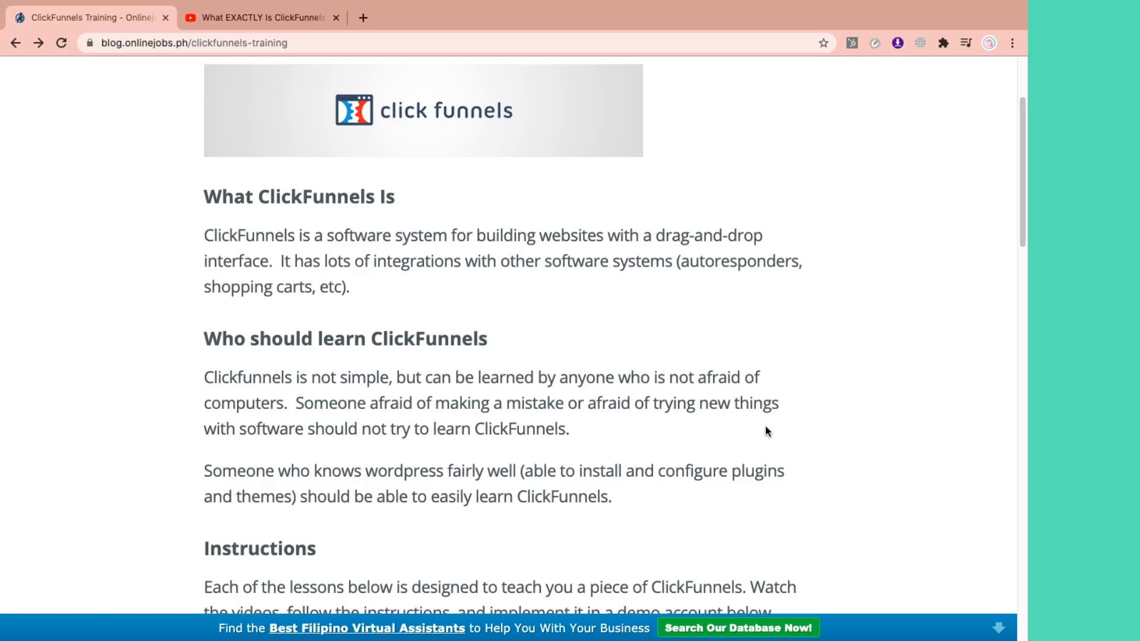
mouse_move(719, 340)
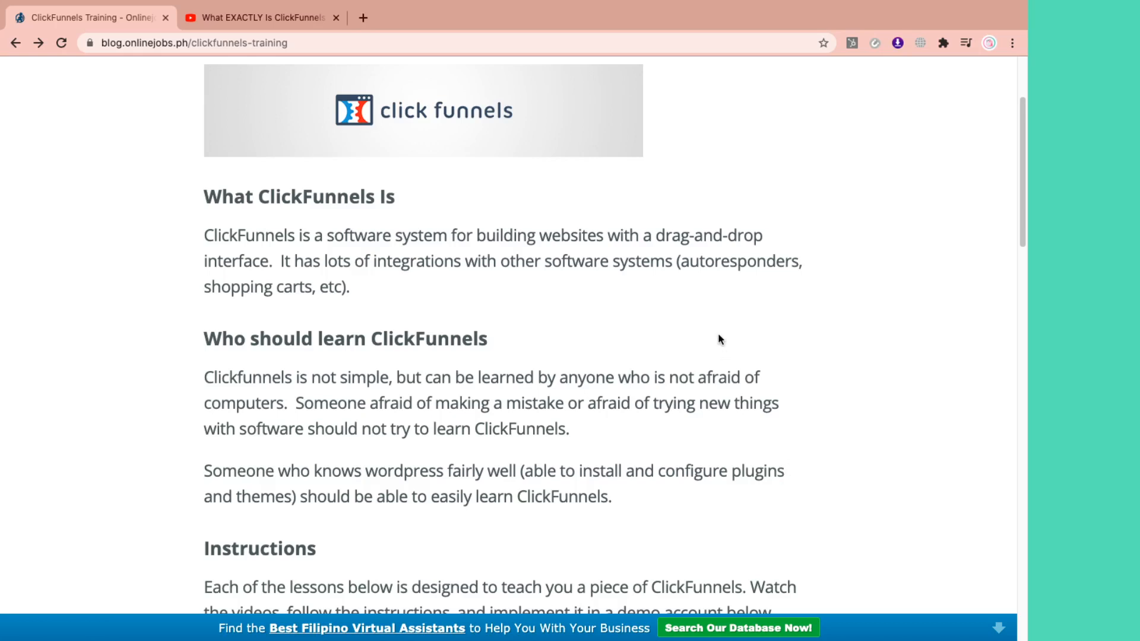
mouse_move(720, 324)
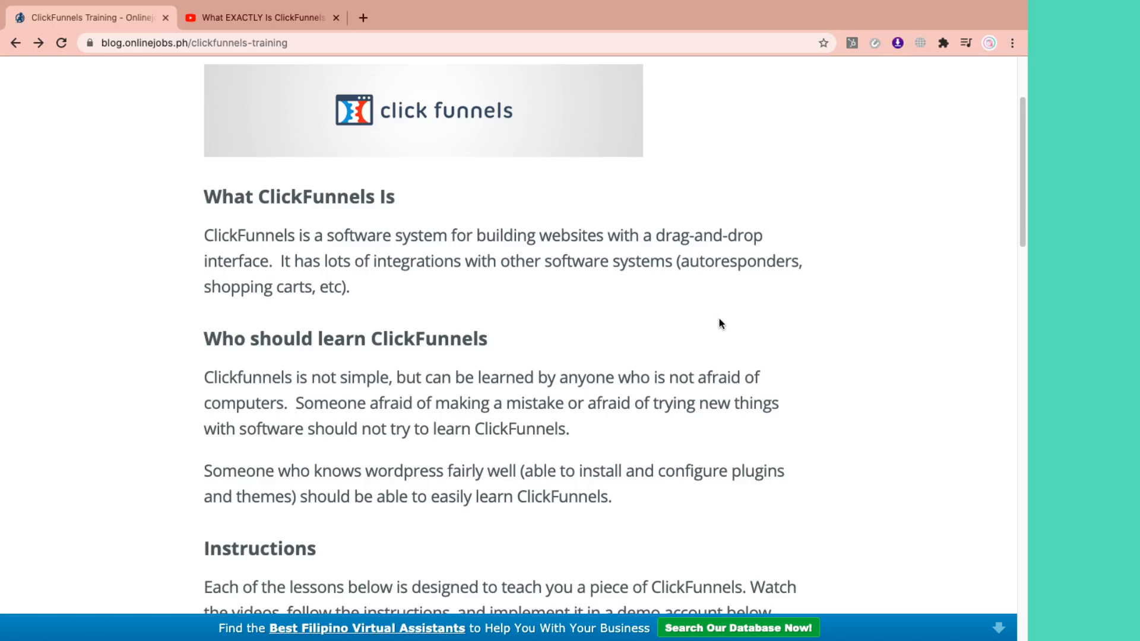
mouse_move(736, 354)
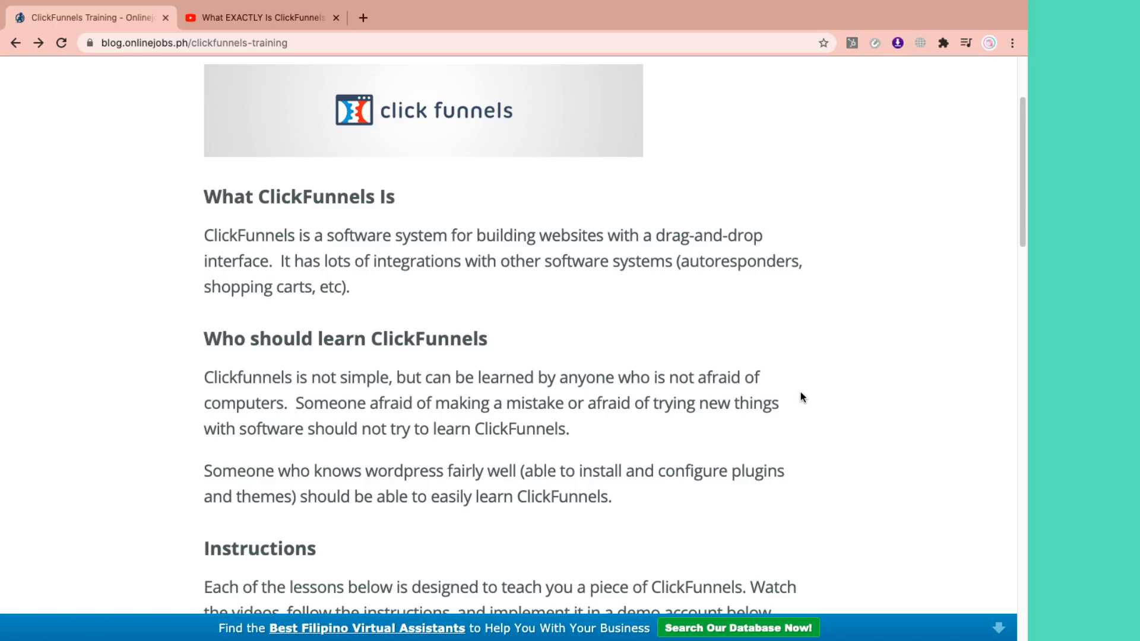
mouse_move(804, 387)
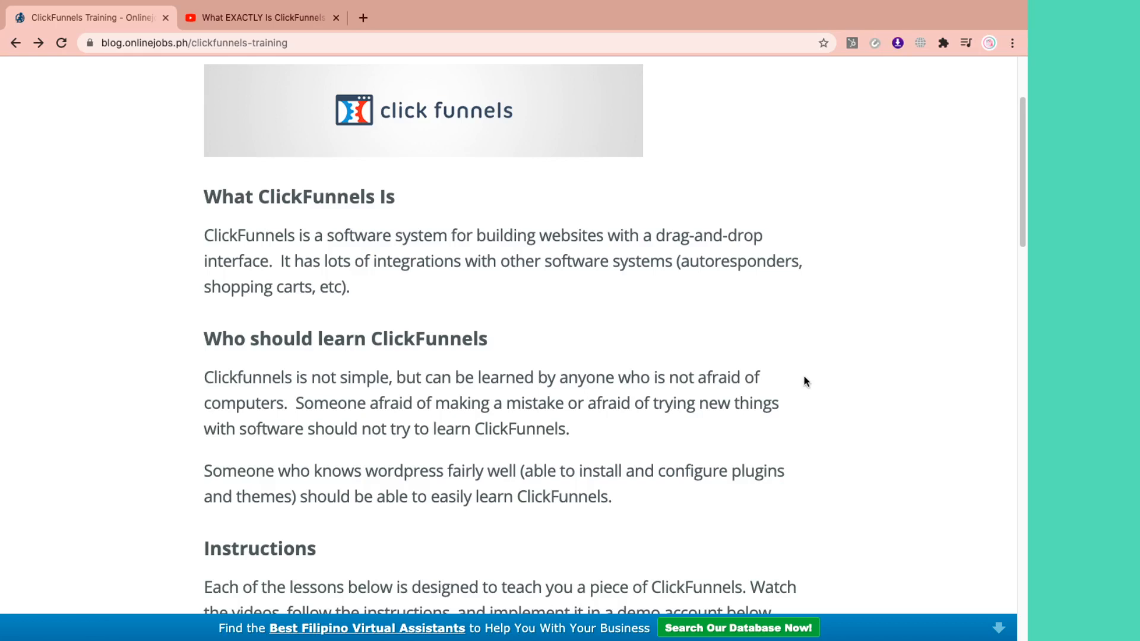
mouse_move(891, 449)
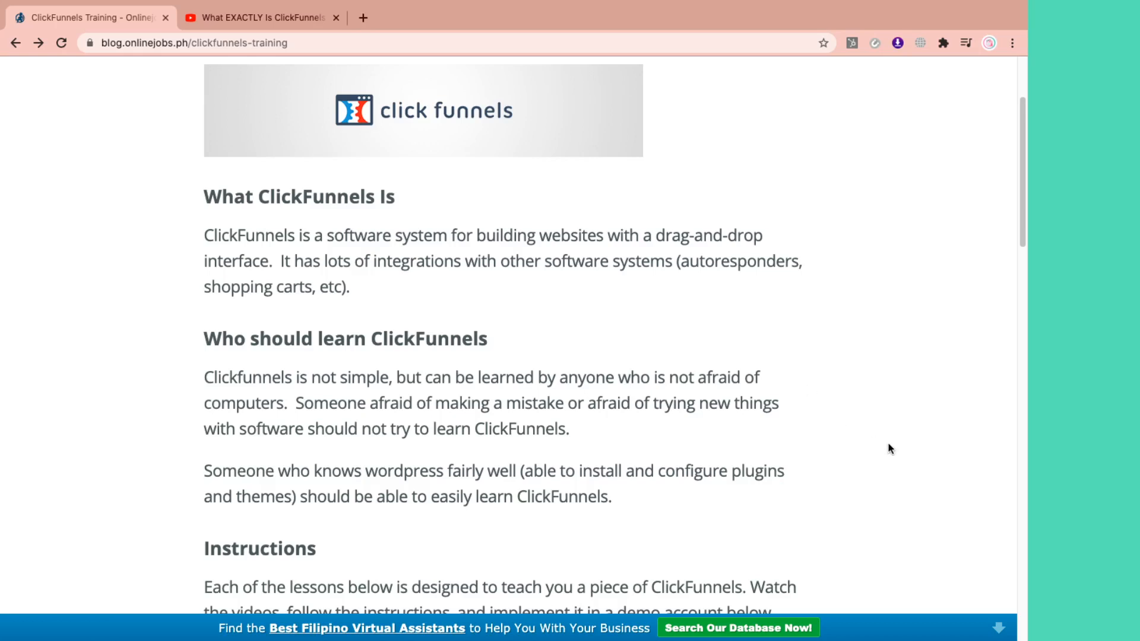